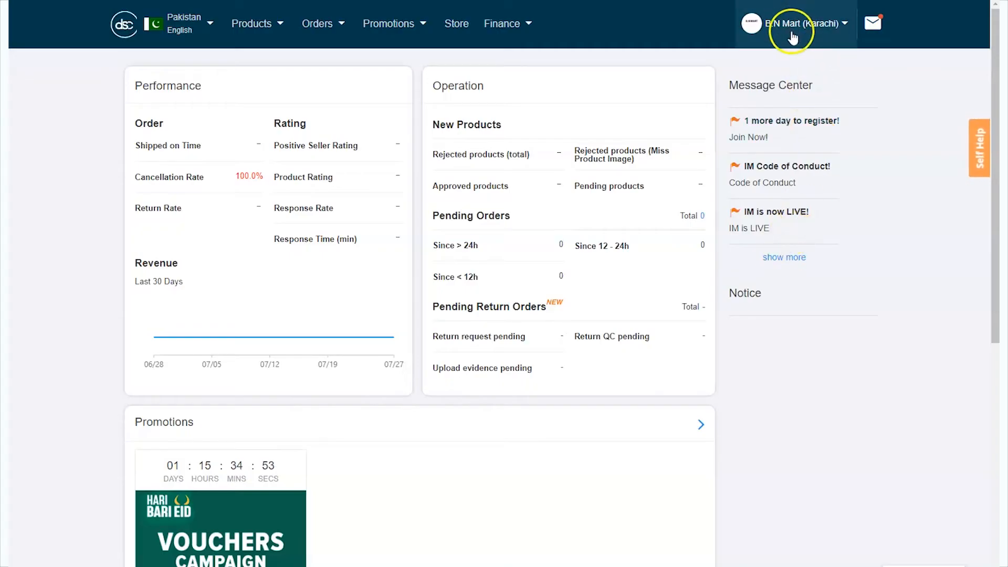
Go to User Management from the store account menu to list the two seller accounts
click(801, 24)
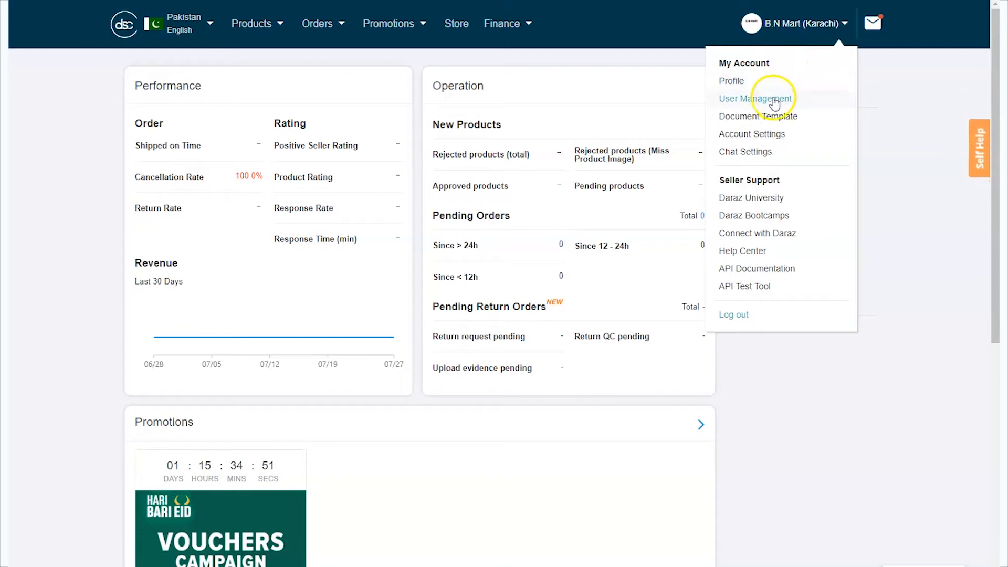
click(755, 98)
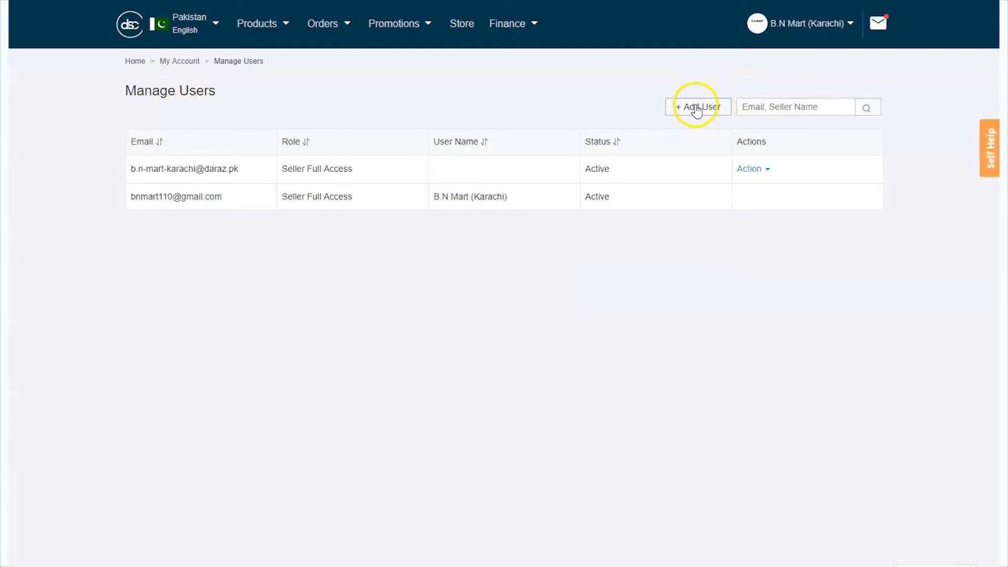
click(698, 107)
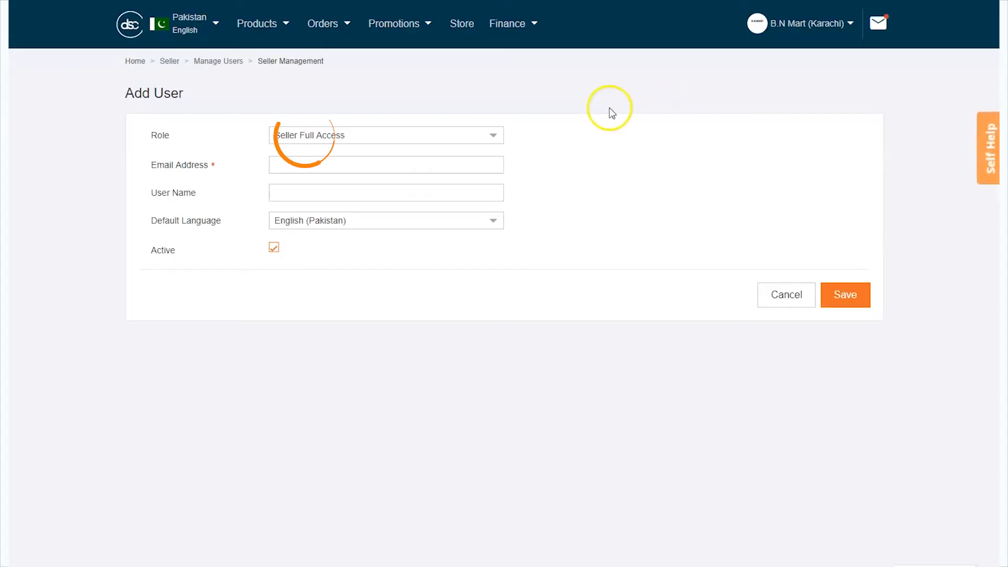
mouse_move(495, 135)
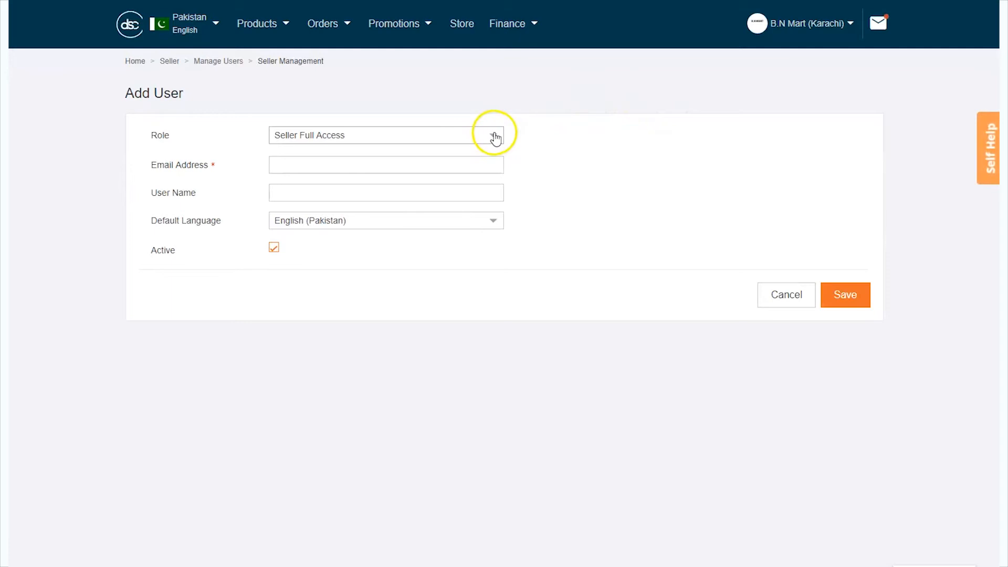
click(494, 135)
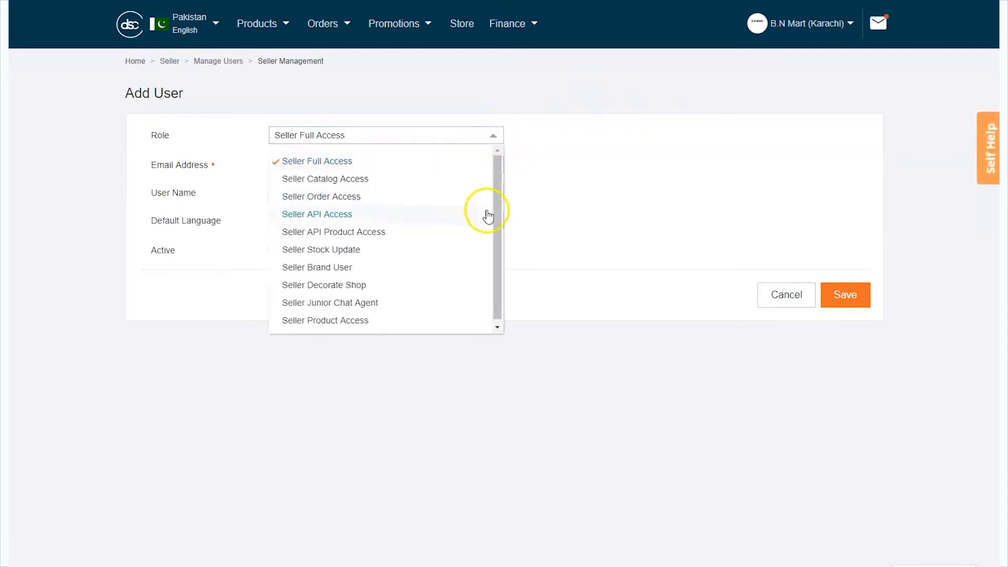
mouse_move(392, 302)
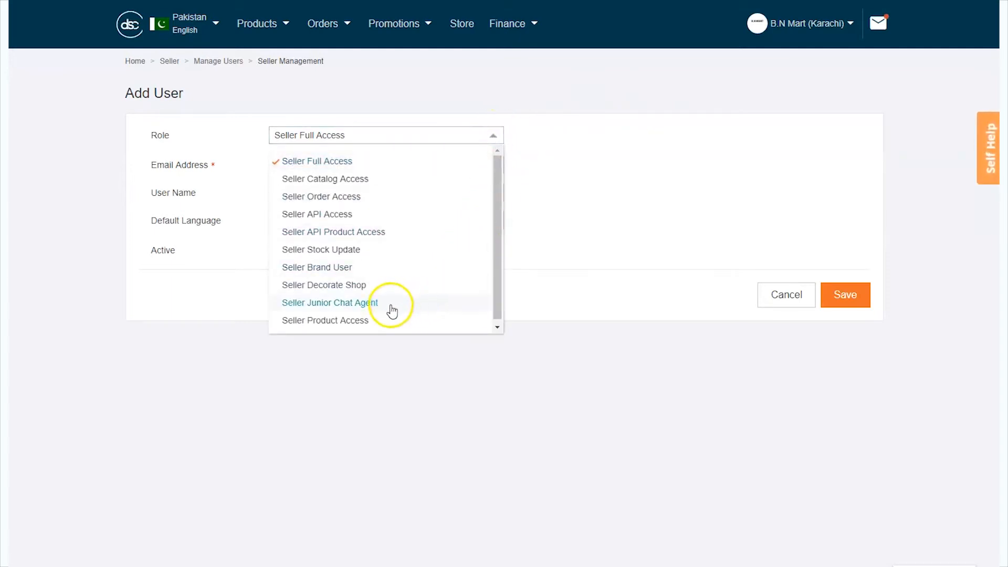
click(329, 303)
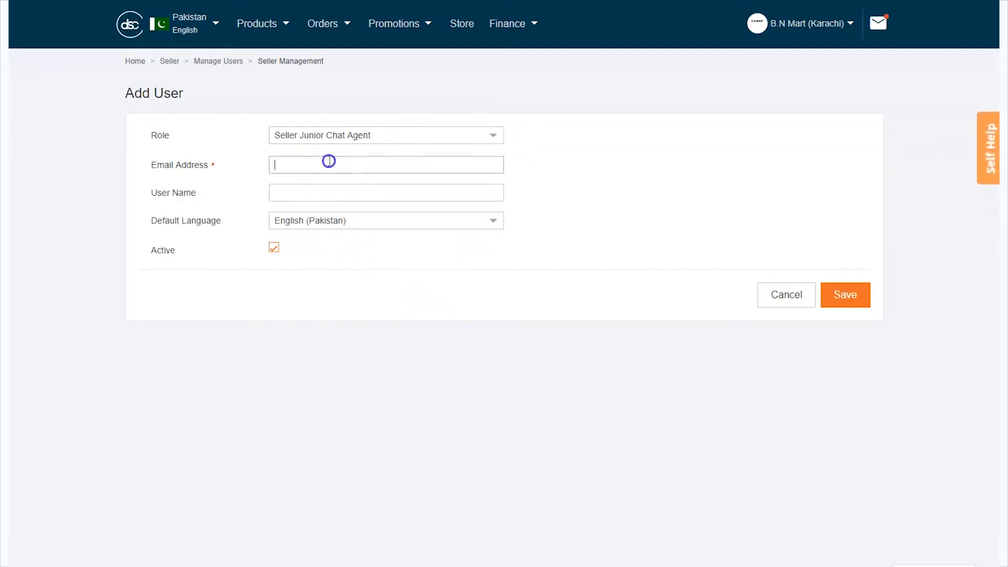
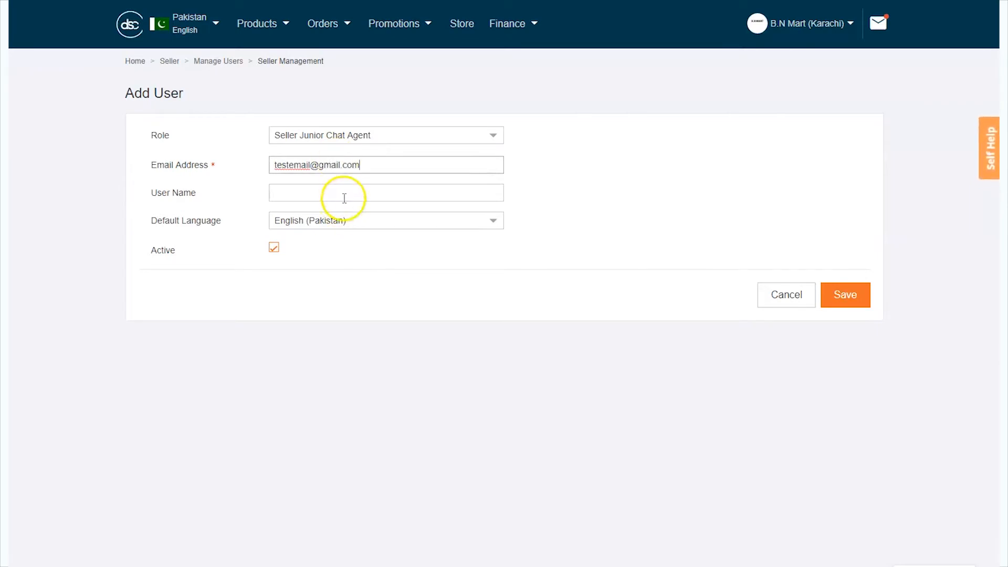
text(CHAT AGENT)
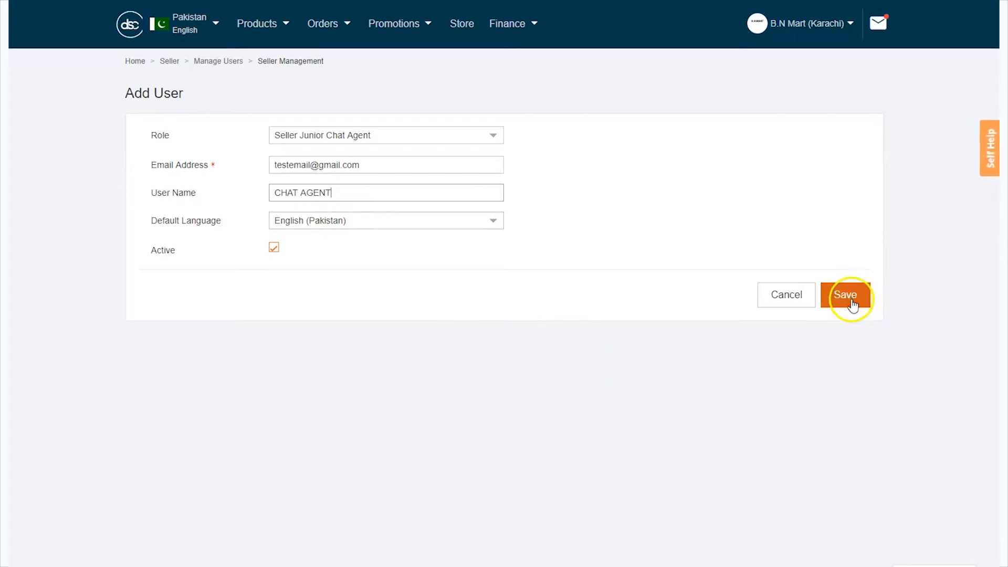
click(846, 294)
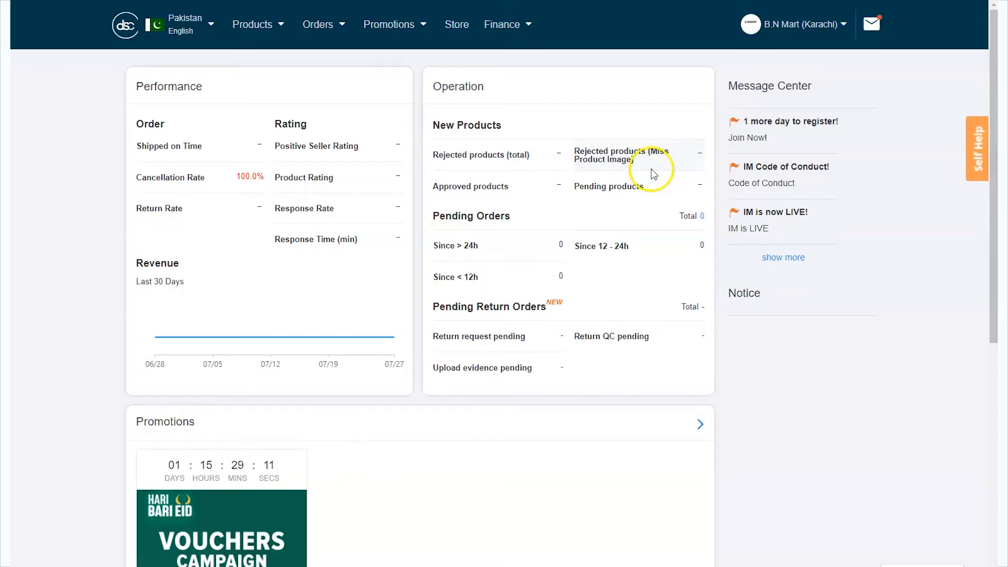
In Chat Settings, add the store's second seller account as a customer support user
click(800, 24)
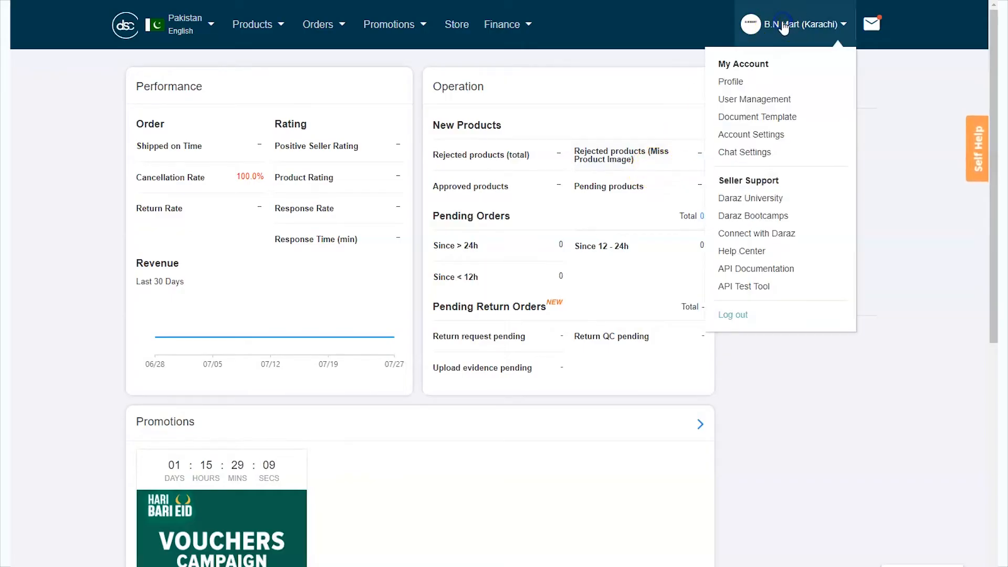
click(745, 152)
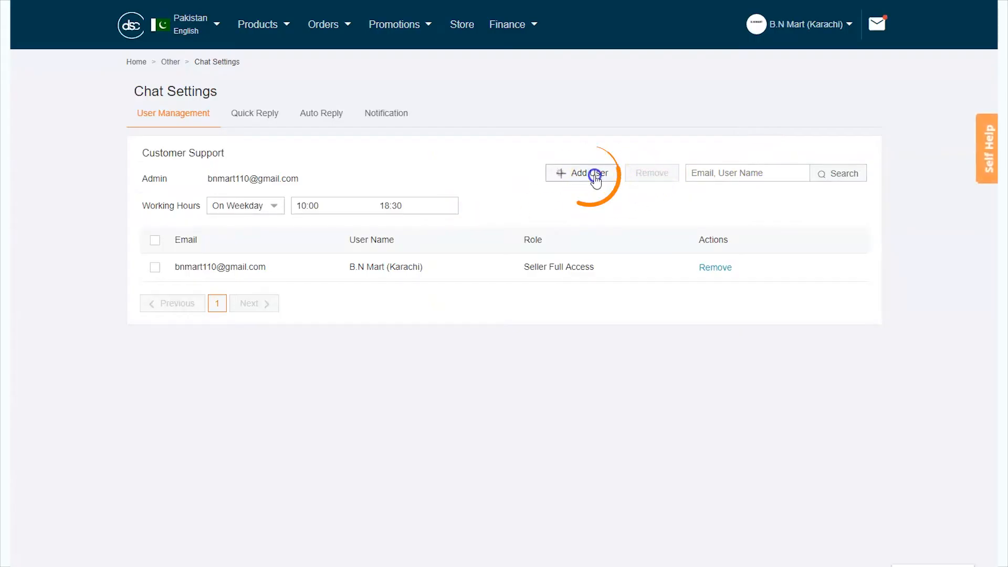
click(582, 172)
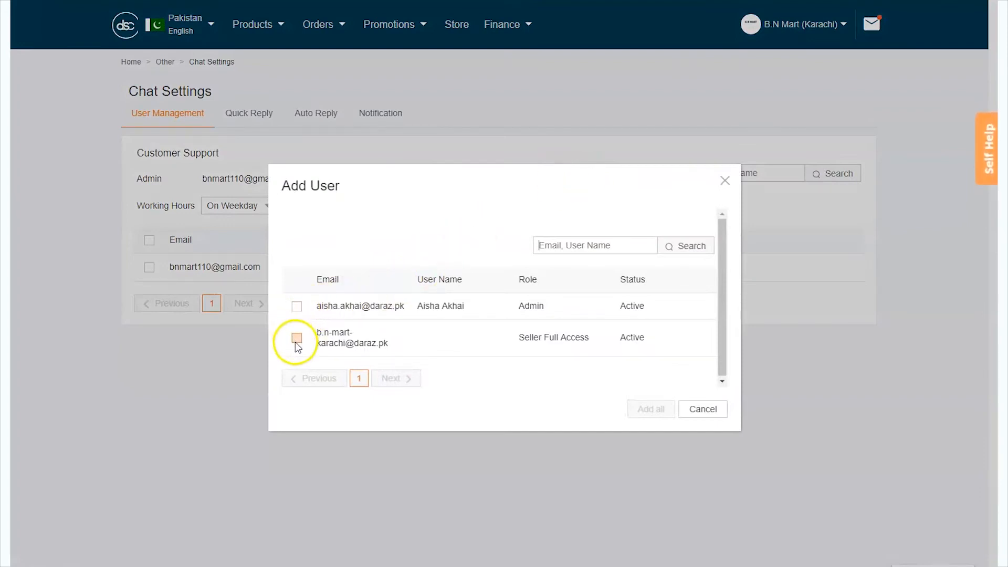
click(296, 338)
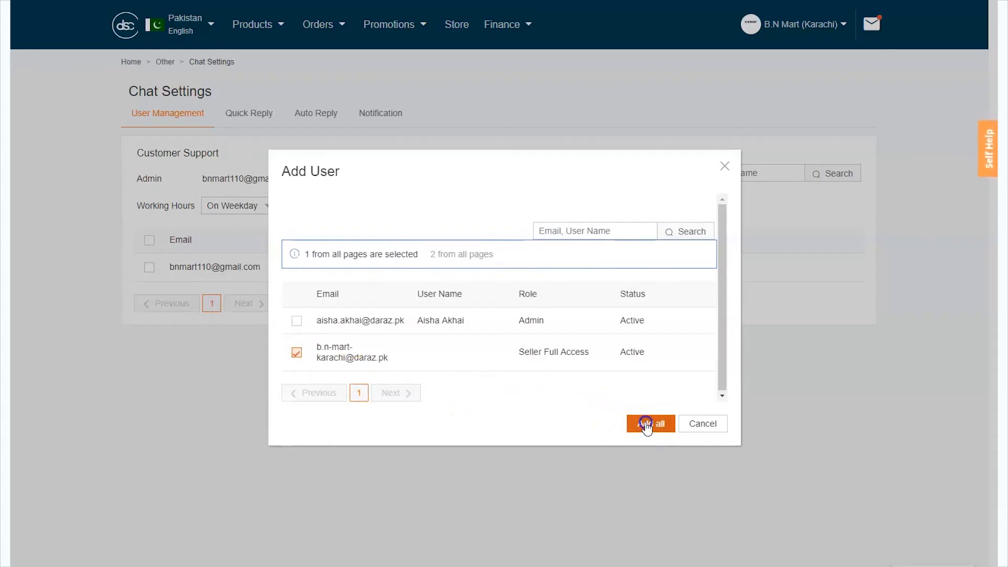
click(651, 423)
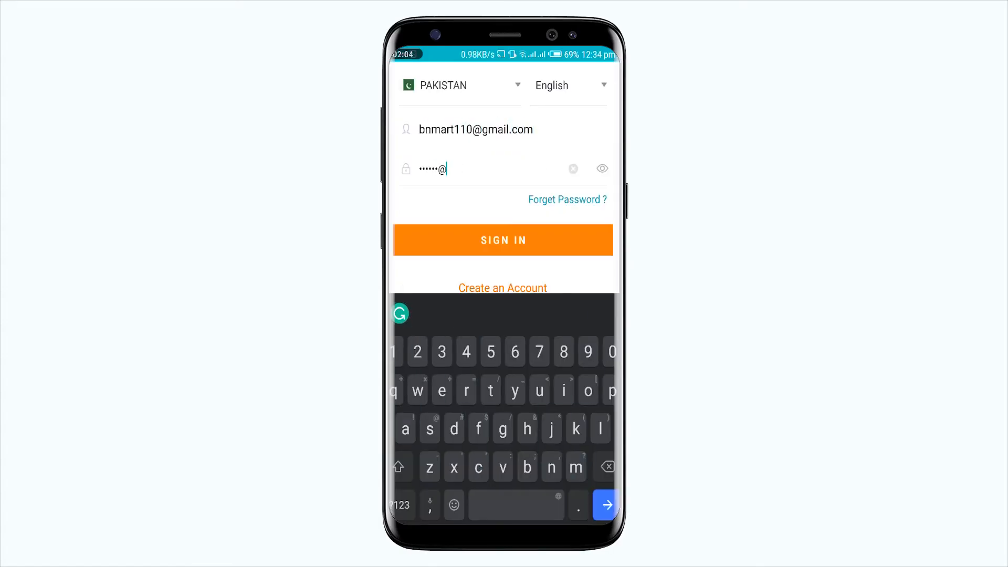
Sign in to the mobile app with the store credentials and view the Messages list
click(503, 240)
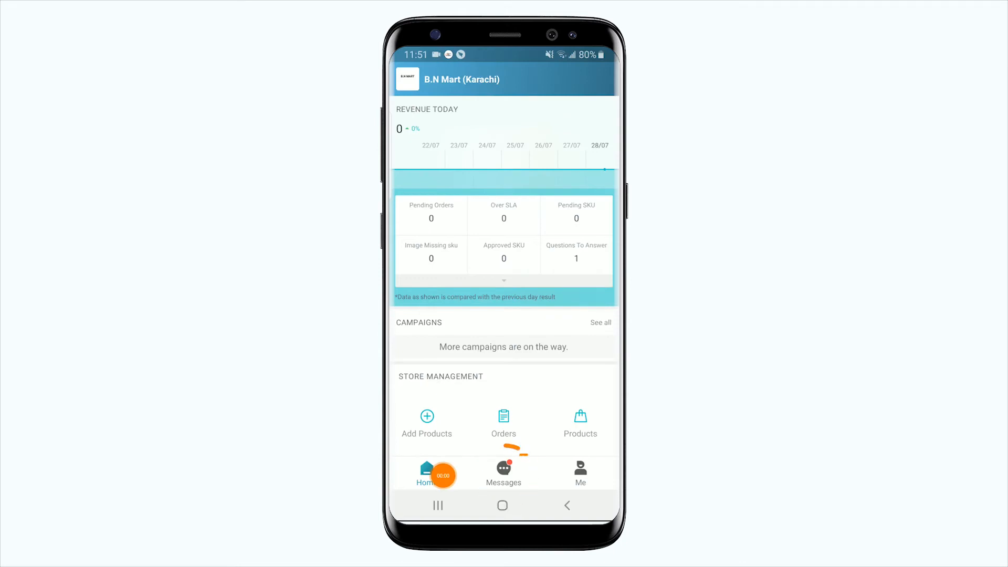
click(504, 473)
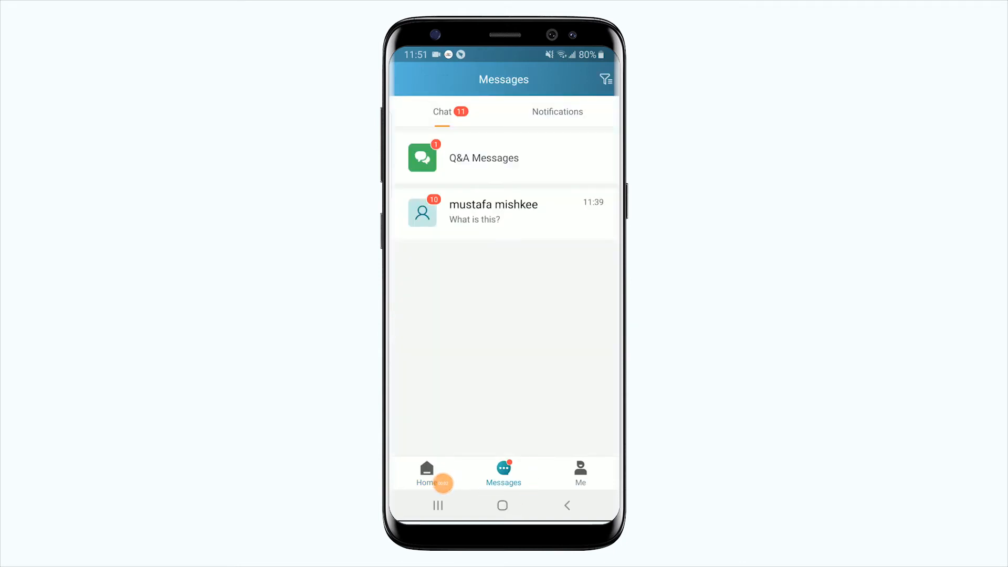
Open the customer's conversation and send the reply asking them to clarify
click(493, 213)
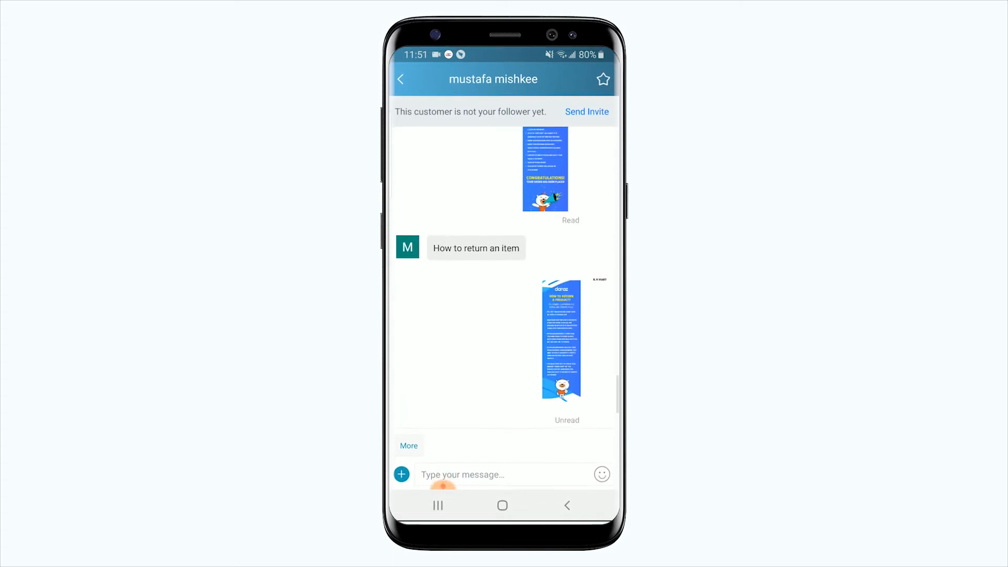
scroll(up, 3)
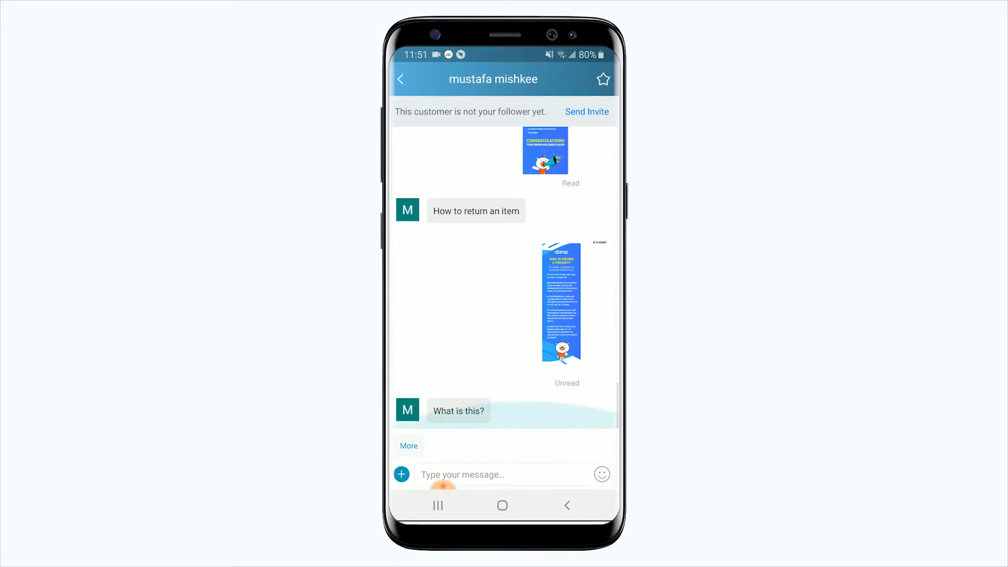
click(489, 475)
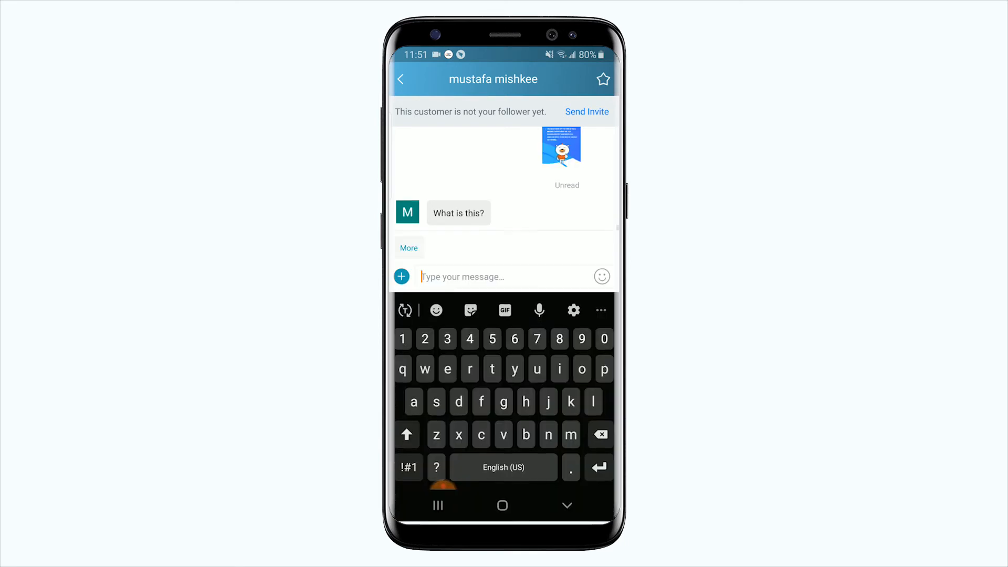
click(402, 276)
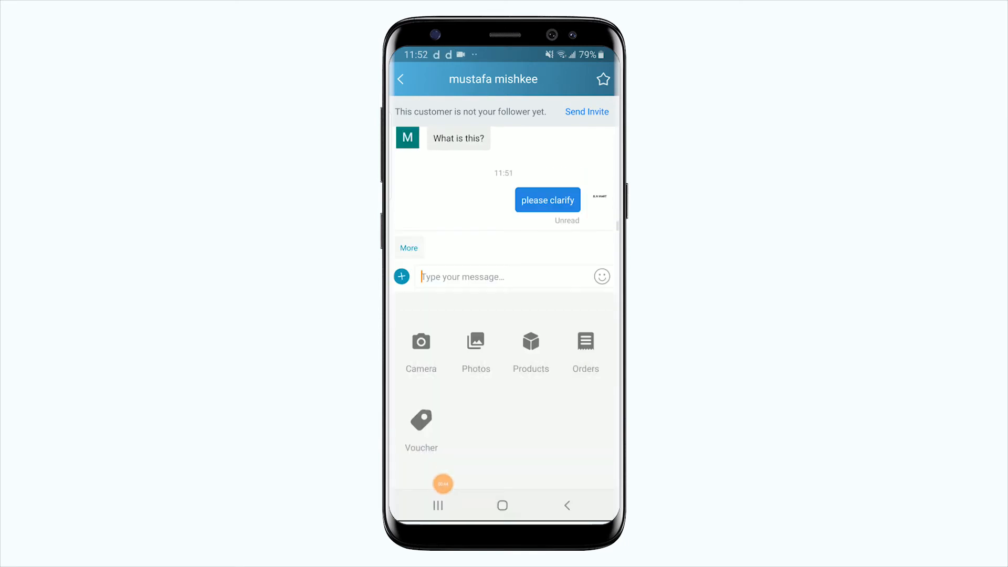
Take a camera photo of the laptop keyboard and send it into the chat
click(401, 277)
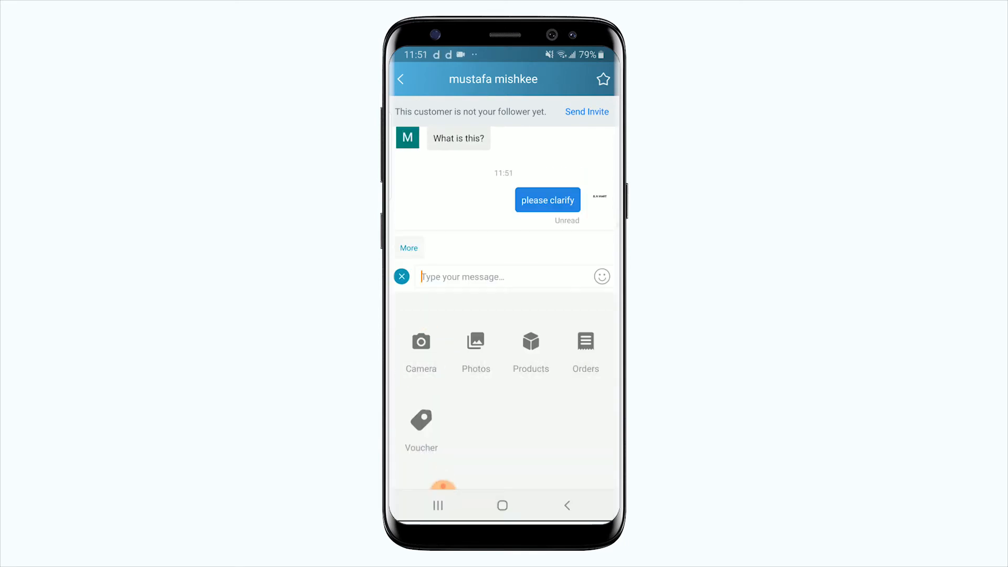
click(421, 342)
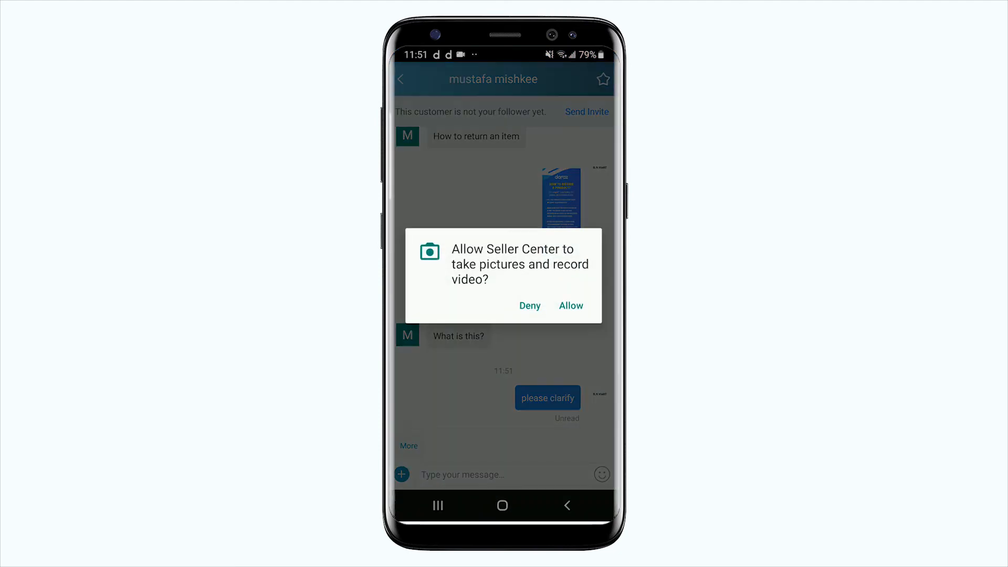
click(570, 306)
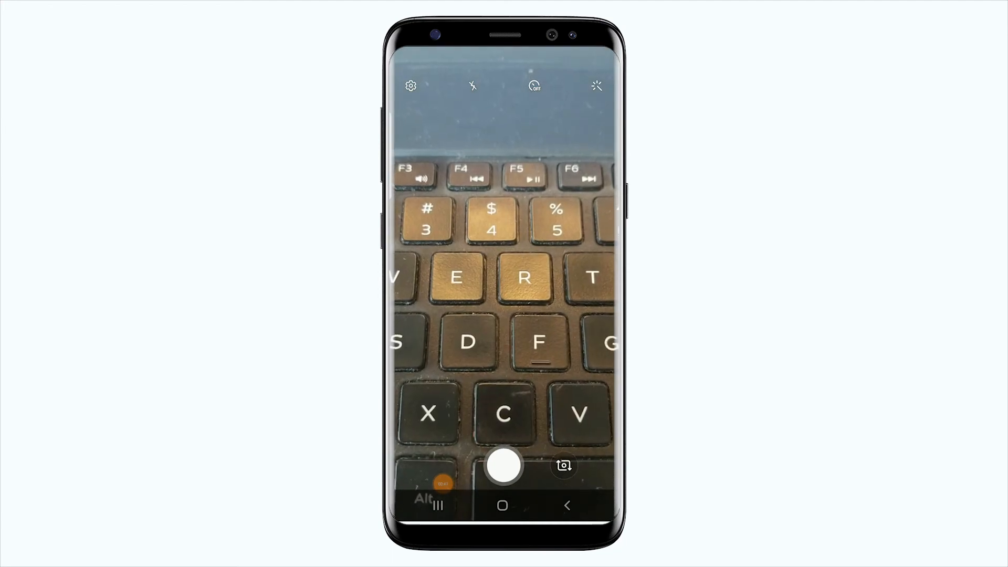
click(503, 465)
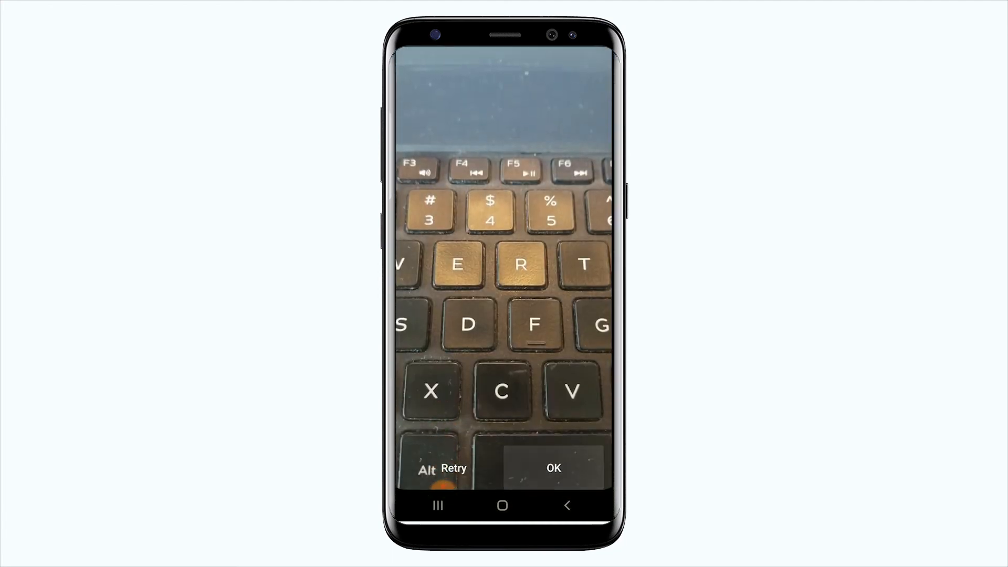
click(553, 468)
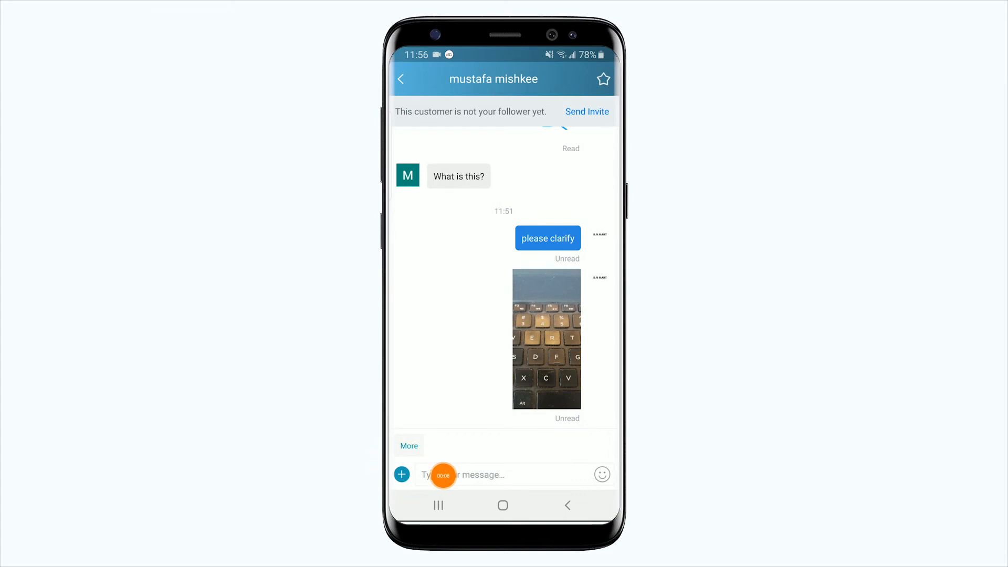
Share the Radiant Rose Soap Bar product card, priced PKR280.00, with the customer
click(402, 475)
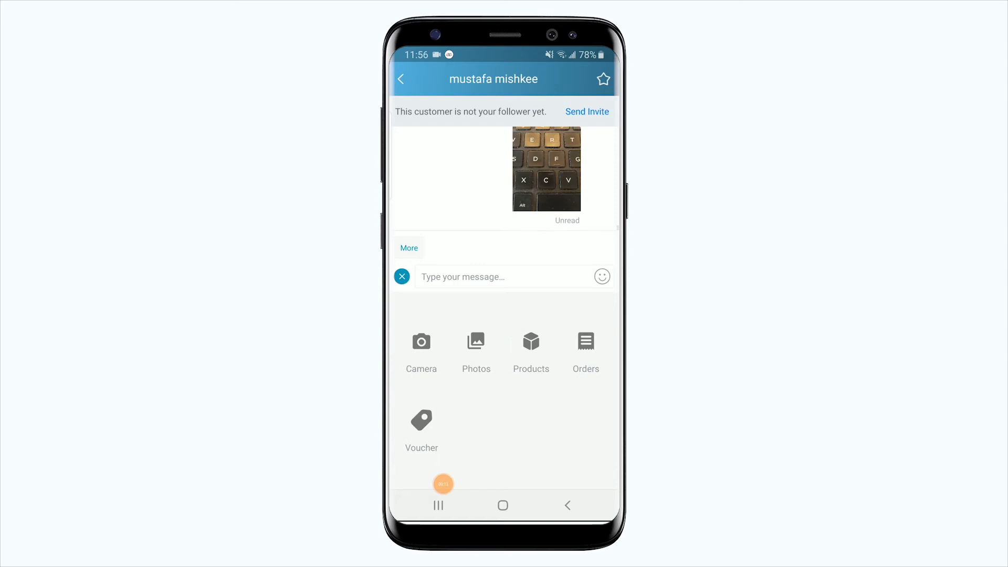
click(531, 342)
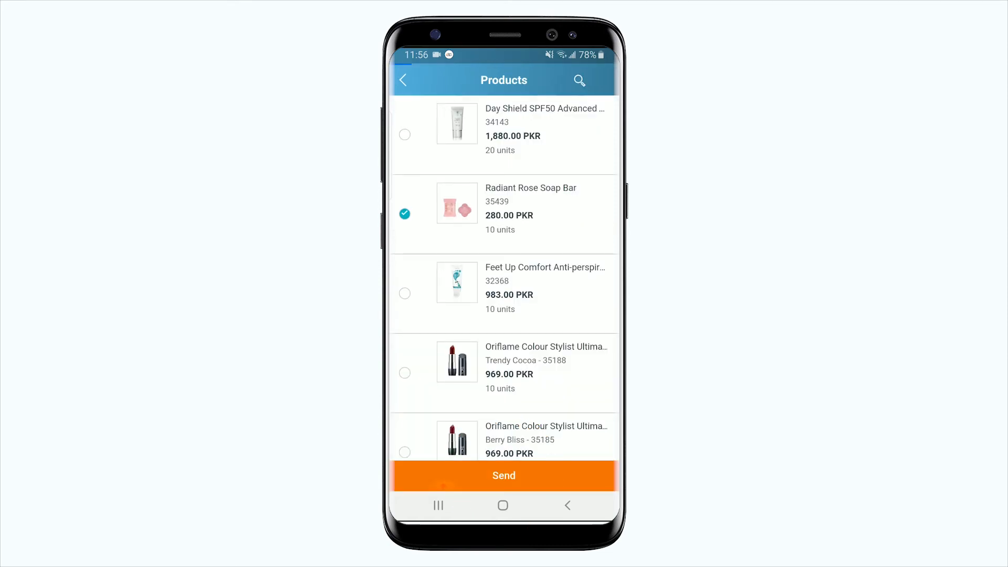
click(504, 476)
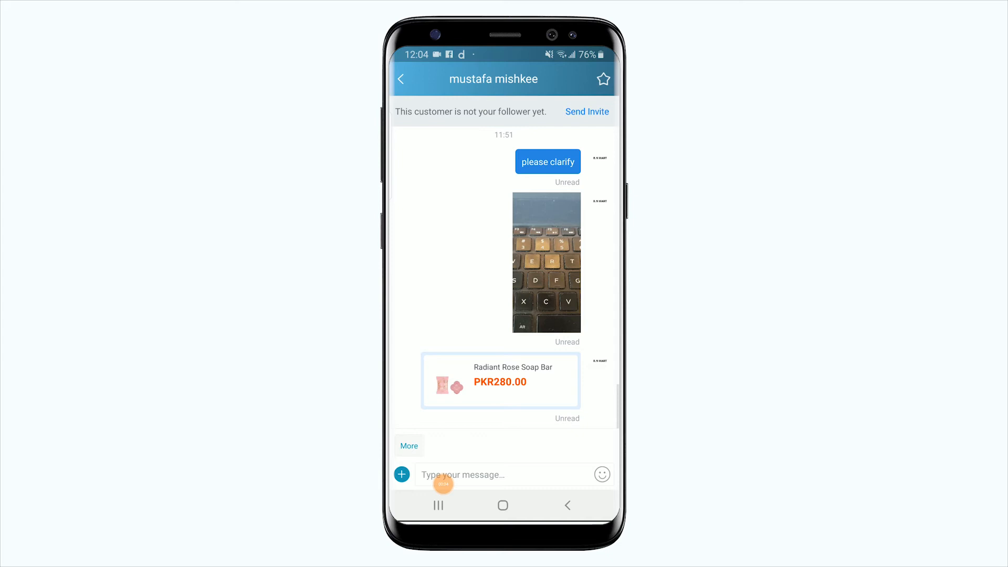
click(402, 474)
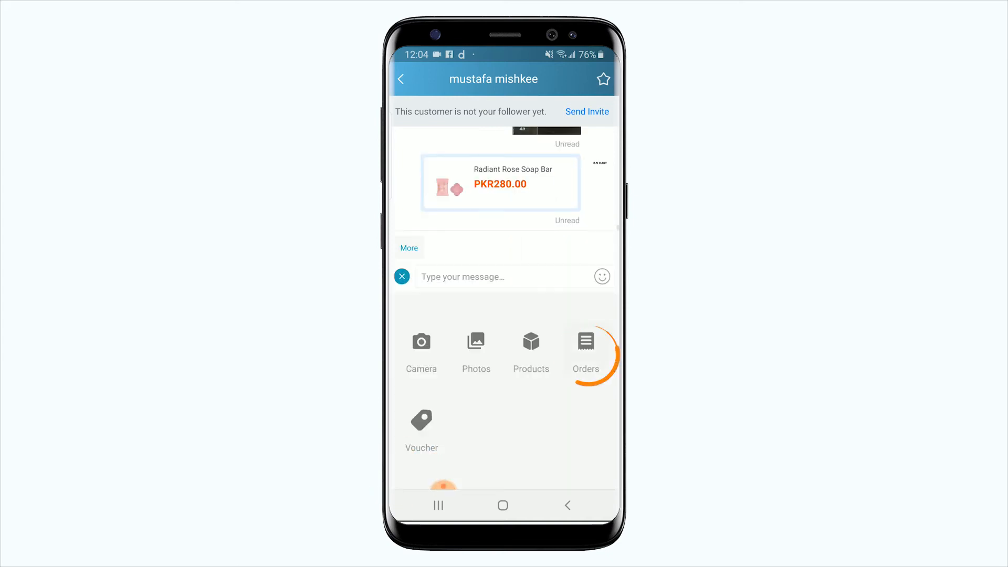
click(585, 350)
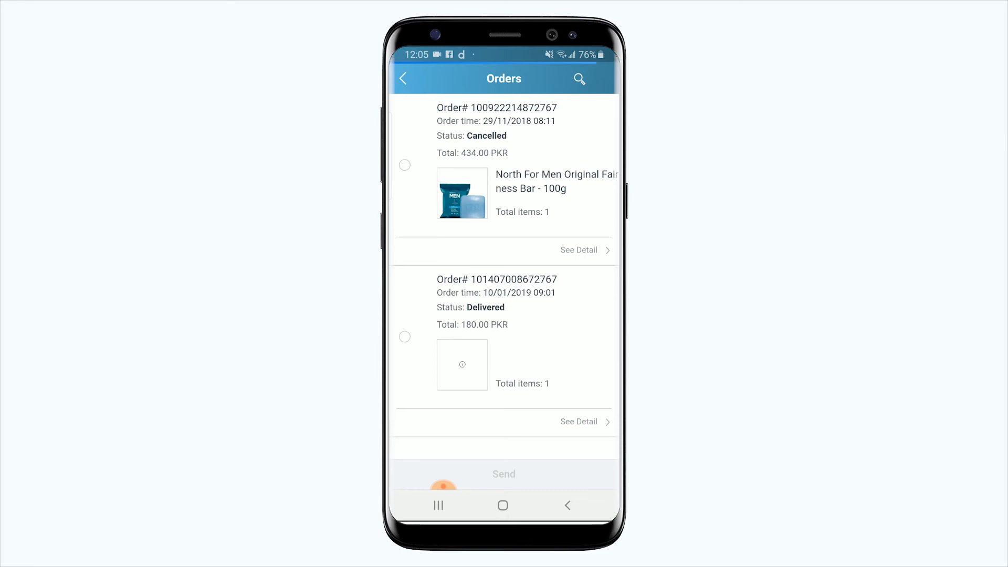
click(405, 165)
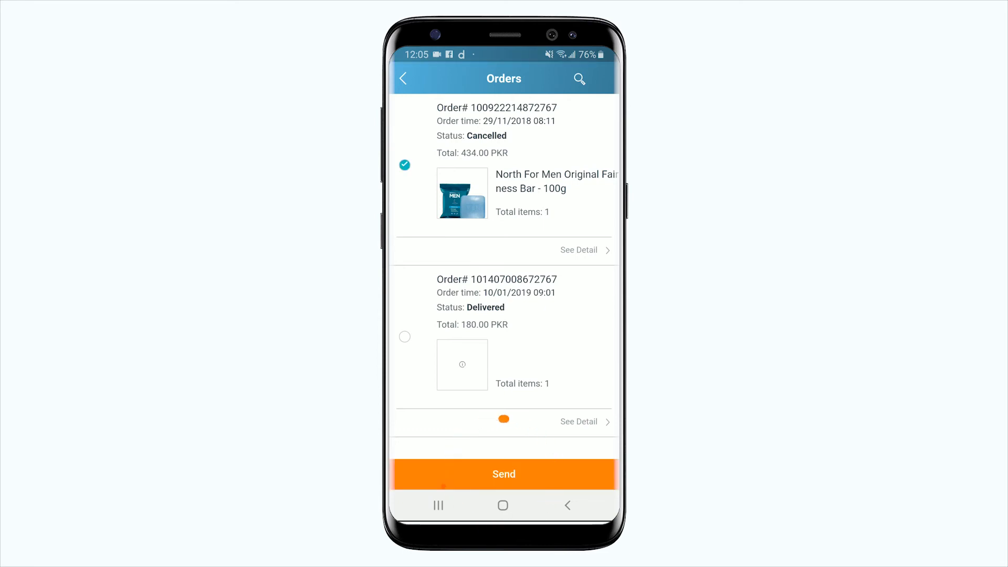
click(503, 474)
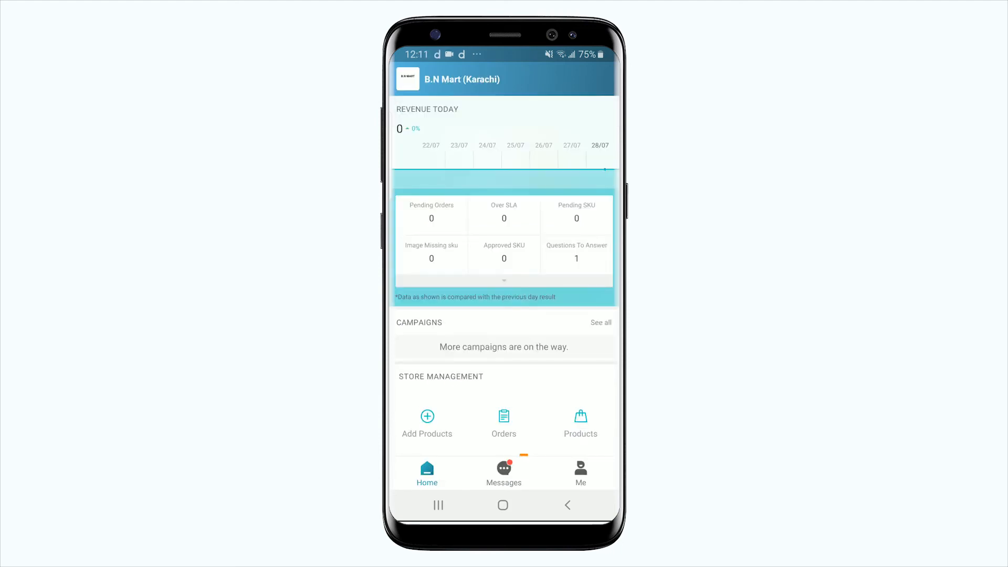
Enable the incoming-message auto reply with the text 'Hello there'
click(426, 473)
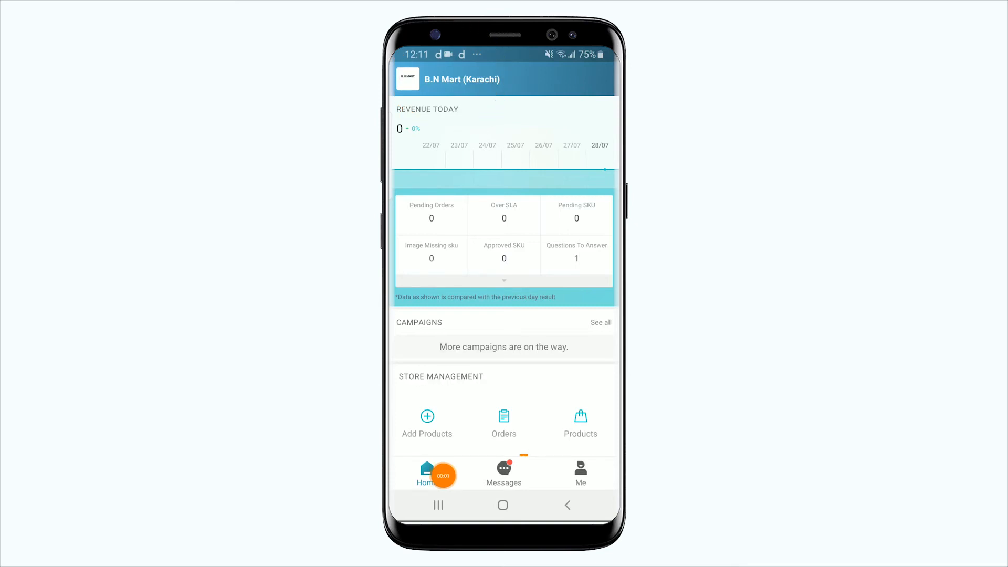
click(579, 473)
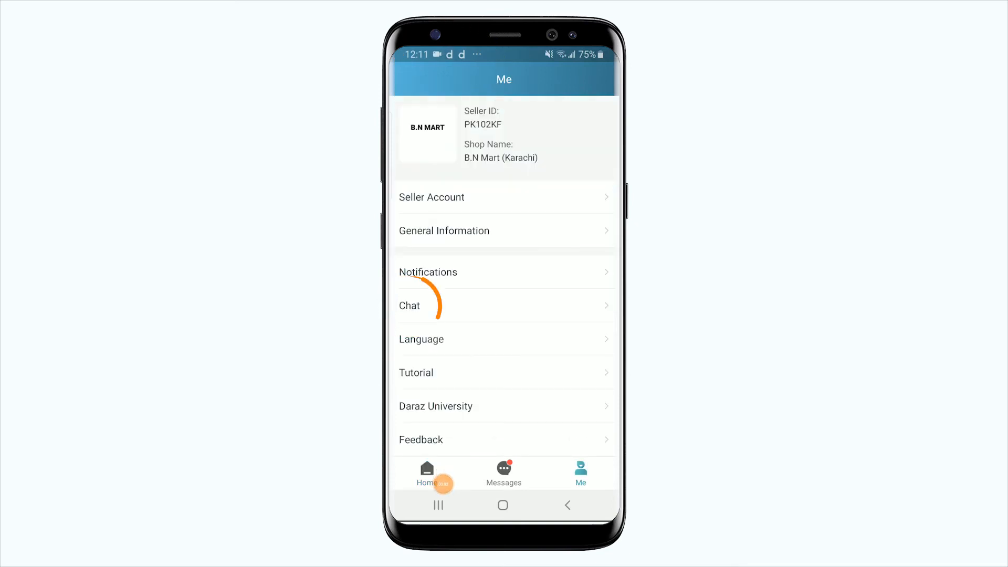
click(409, 306)
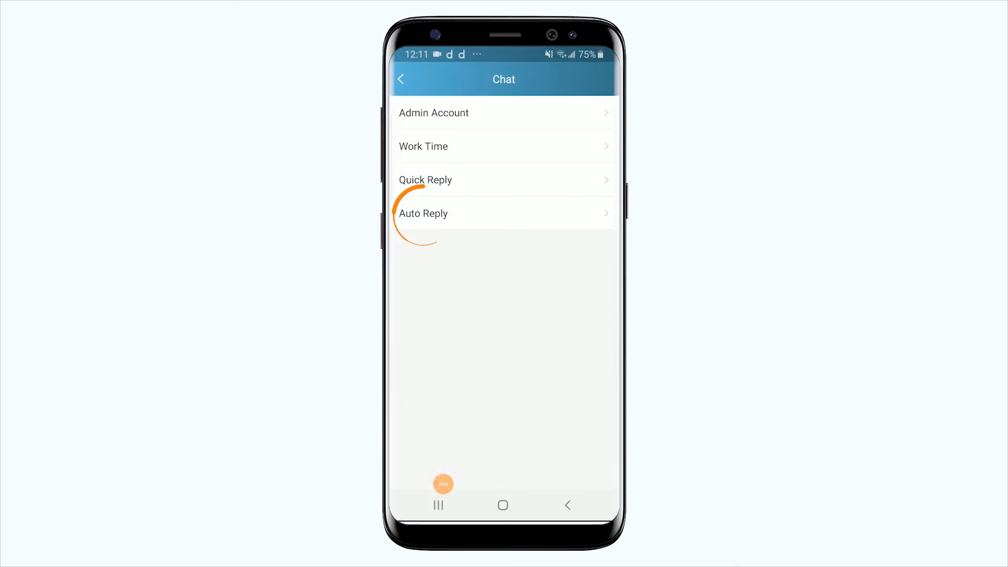
click(424, 213)
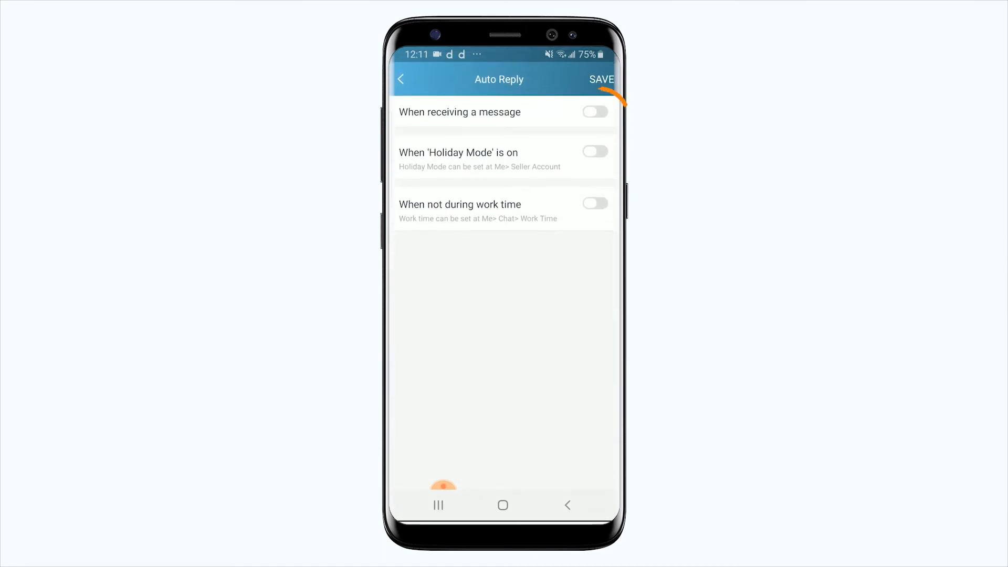
click(594, 111)
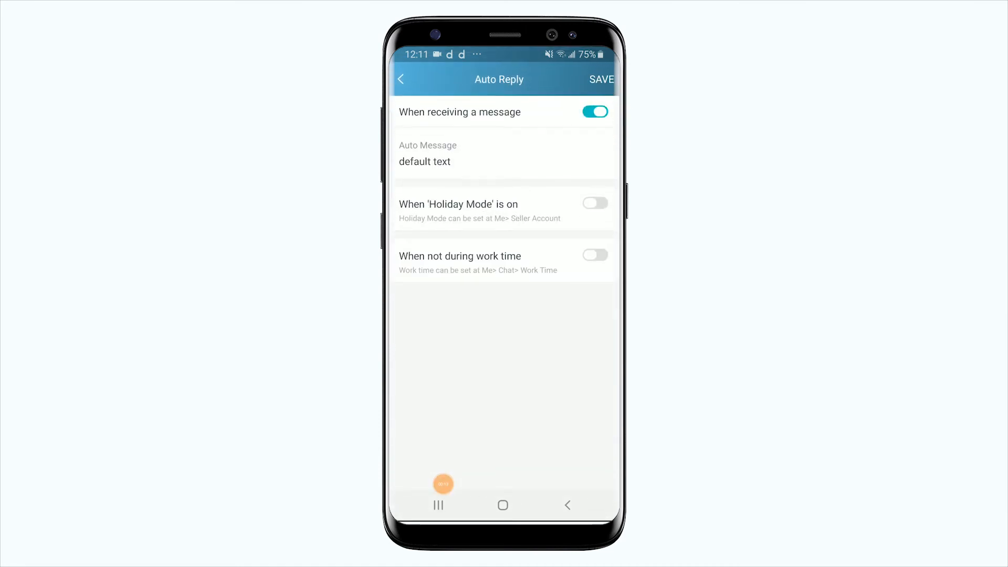
click(424, 161)
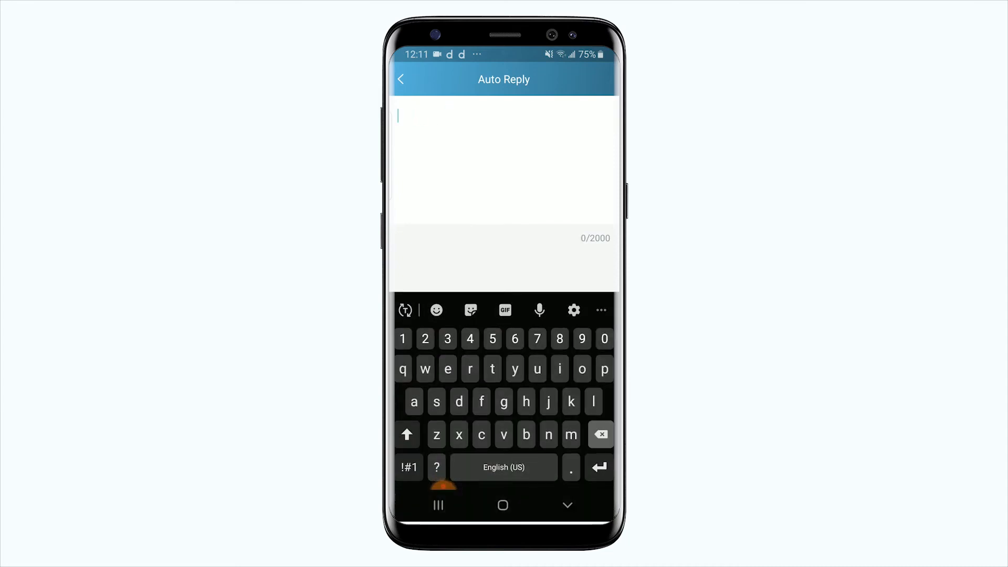
text(Hello)
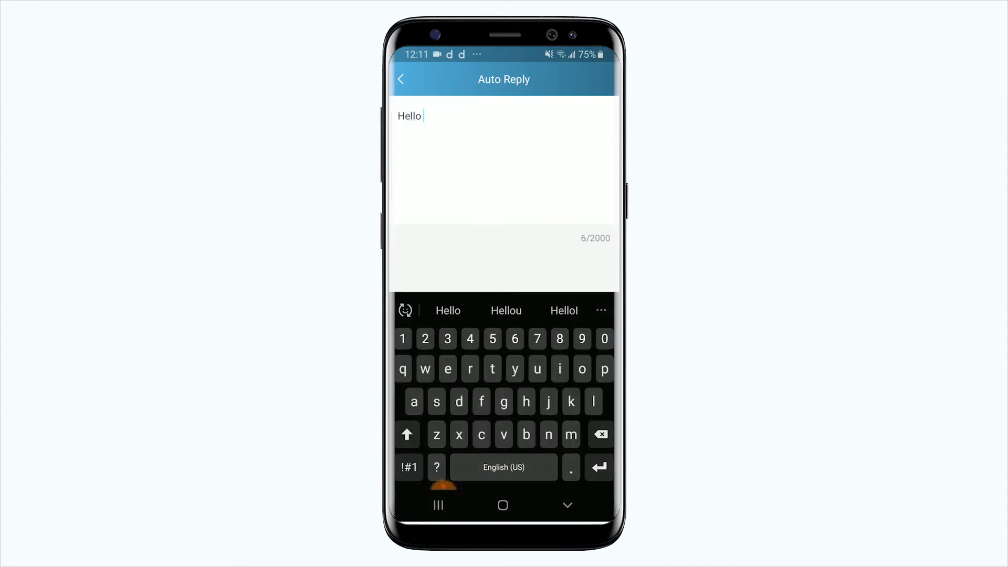
text(there)
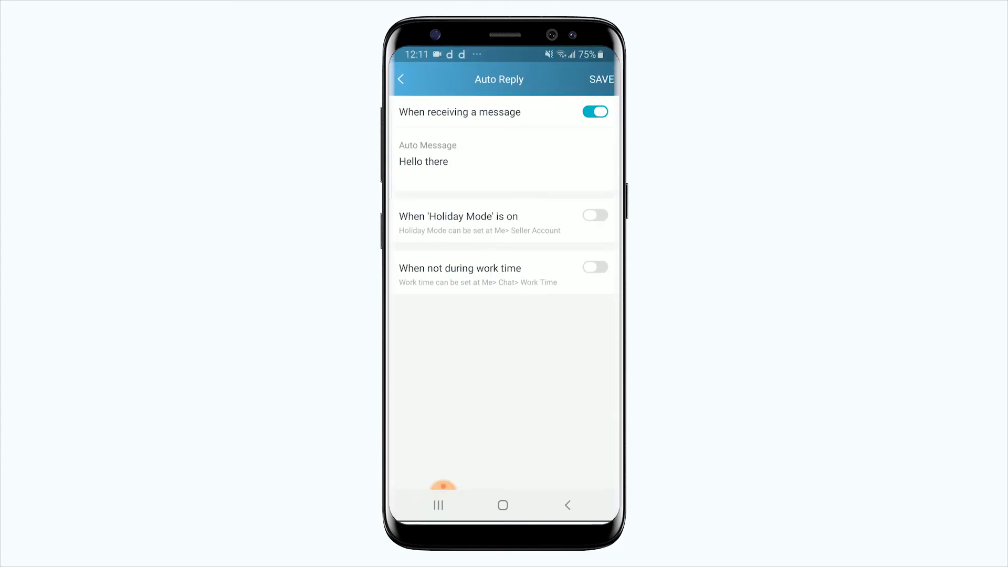
Enable the Holiday Mode auto reply 'We are currently unavailable' and save
click(594, 215)
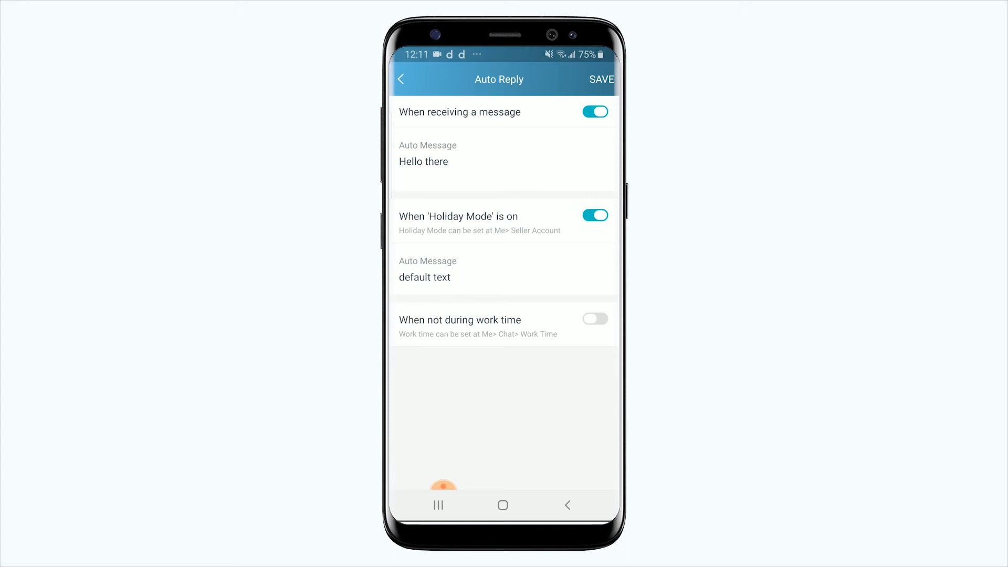
click(425, 277)
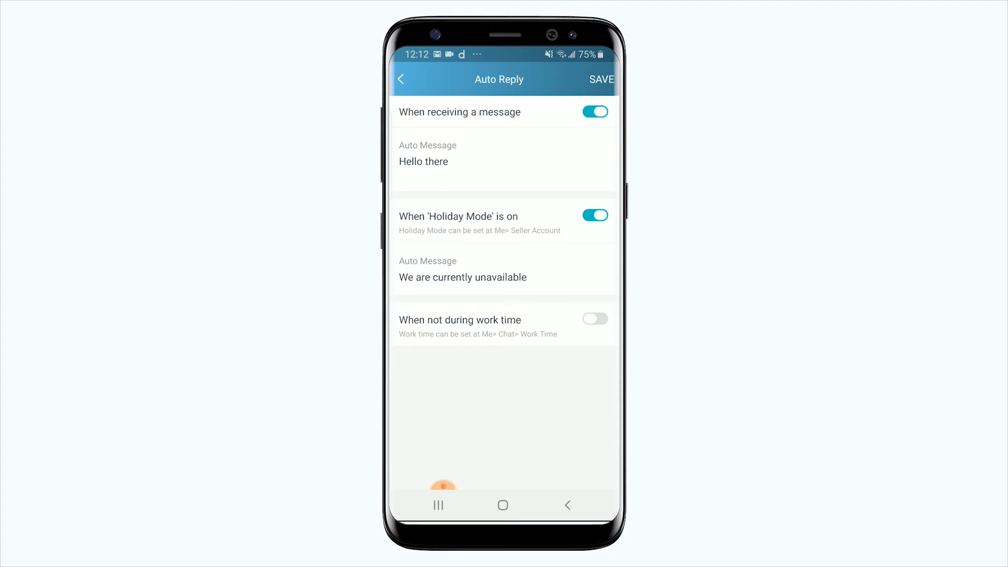
click(594, 319)
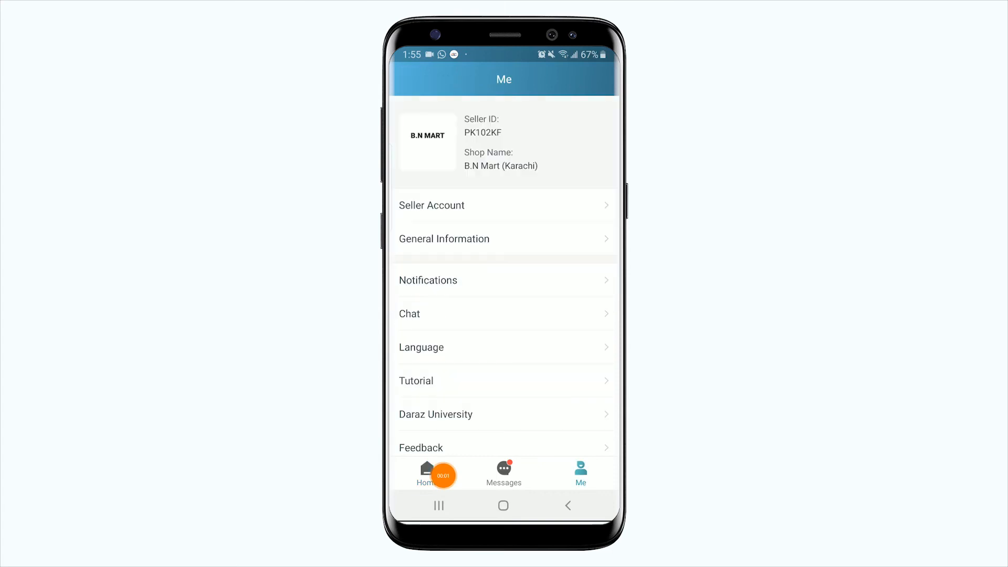
Set the incoming-message auto reply to 'Welcome, please wait for a response' and save
click(409, 314)
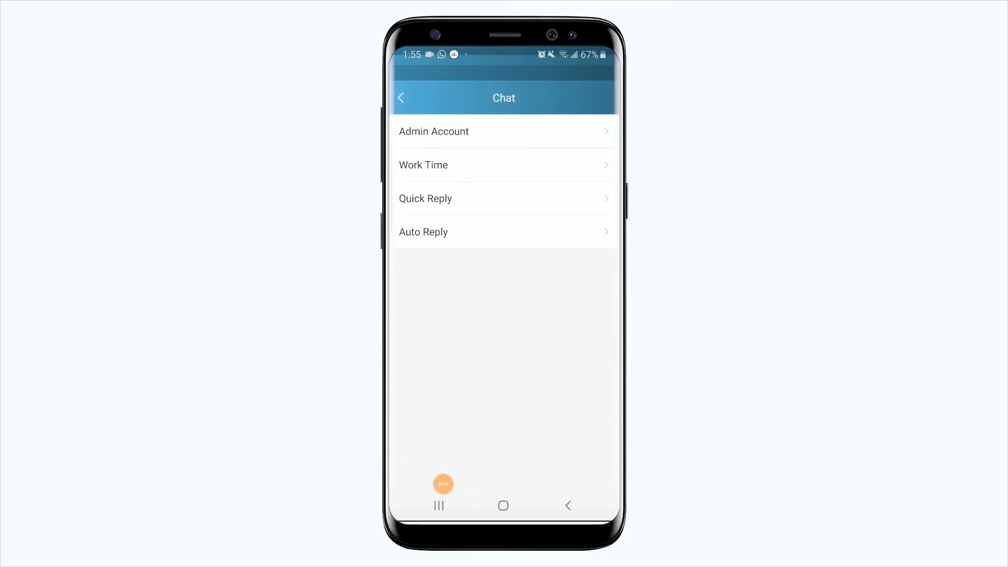
click(423, 233)
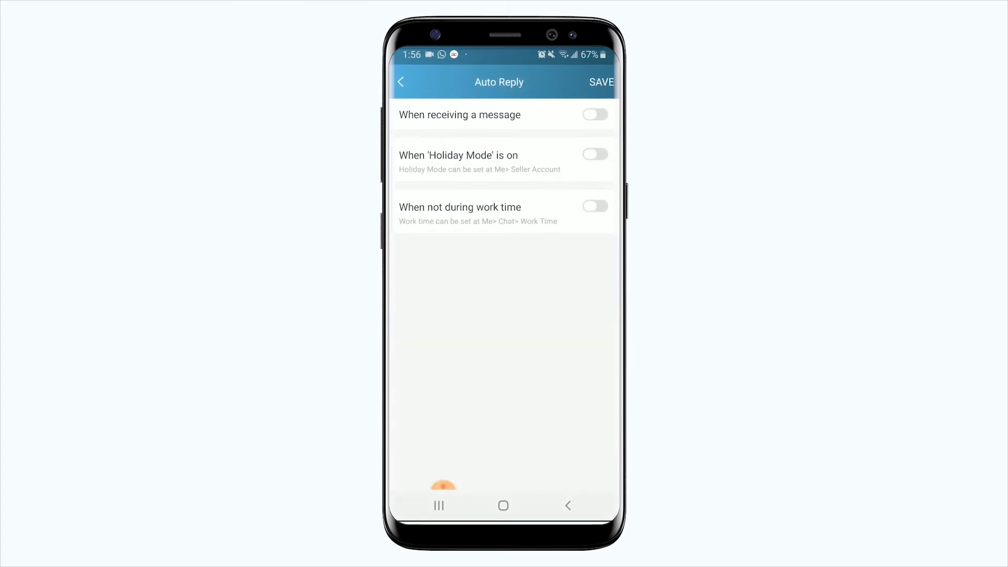
click(594, 114)
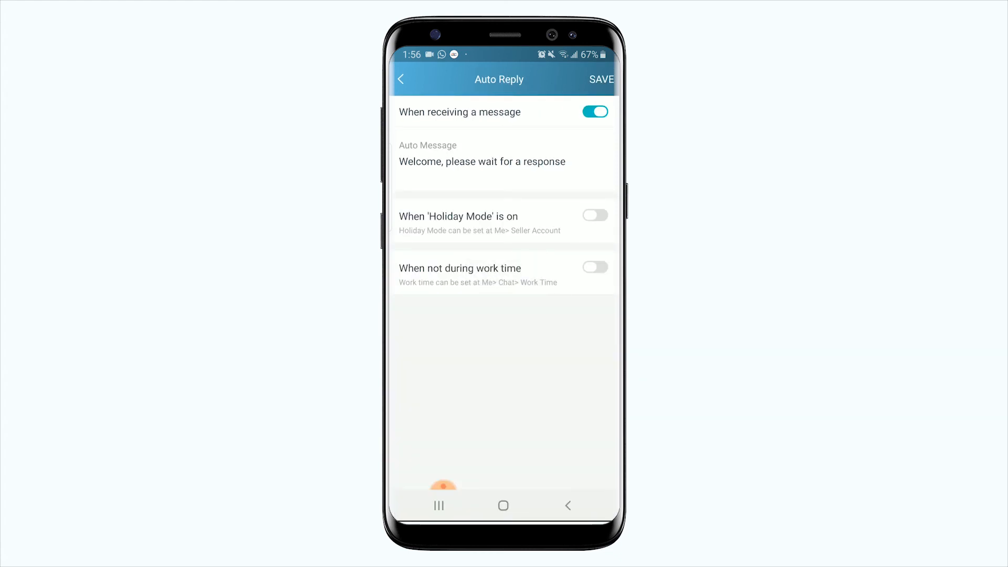
click(400, 80)
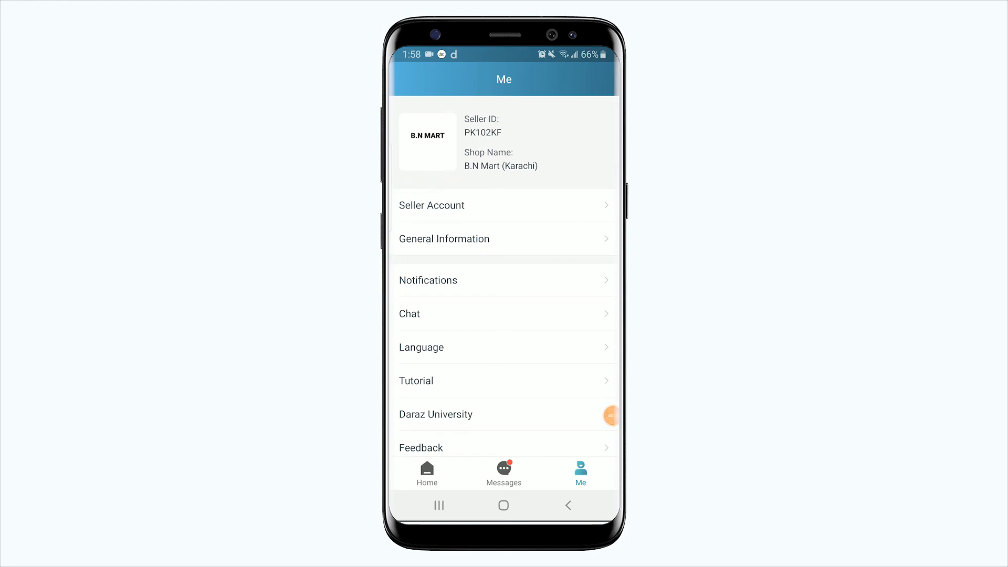
Save chat work time: workdays 09:00–18:30, weekends starting 10:00
click(505, 314)
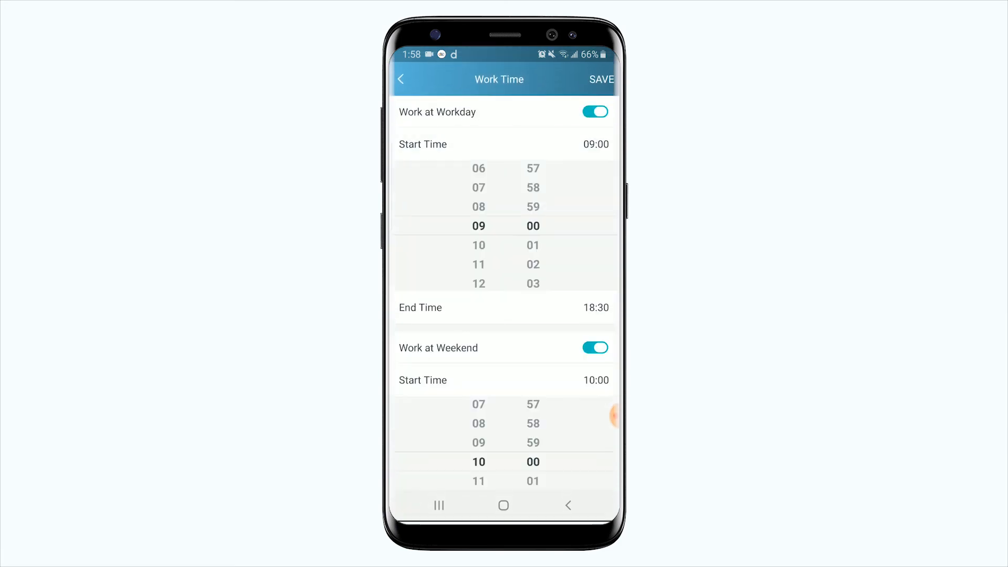
click(601, 79)
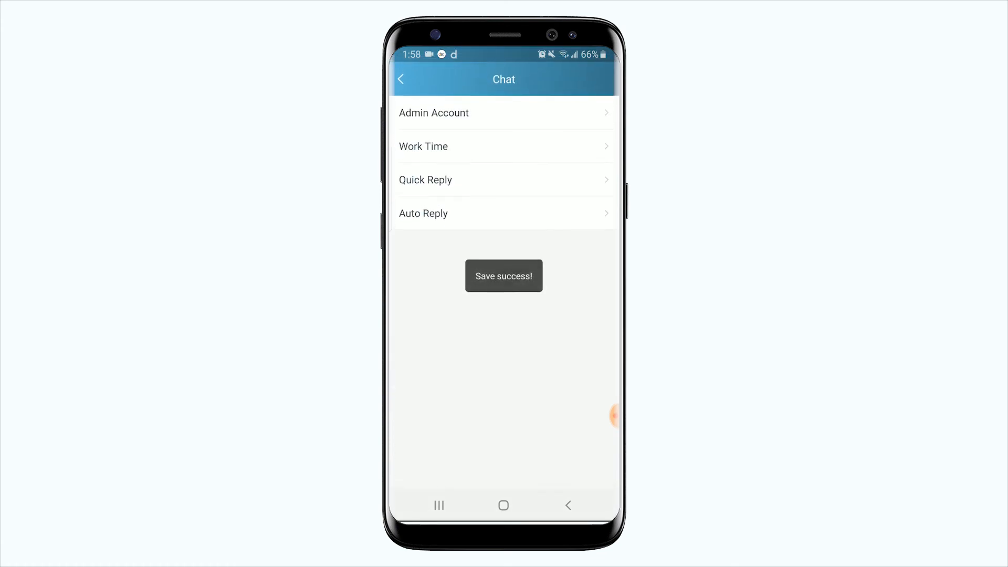